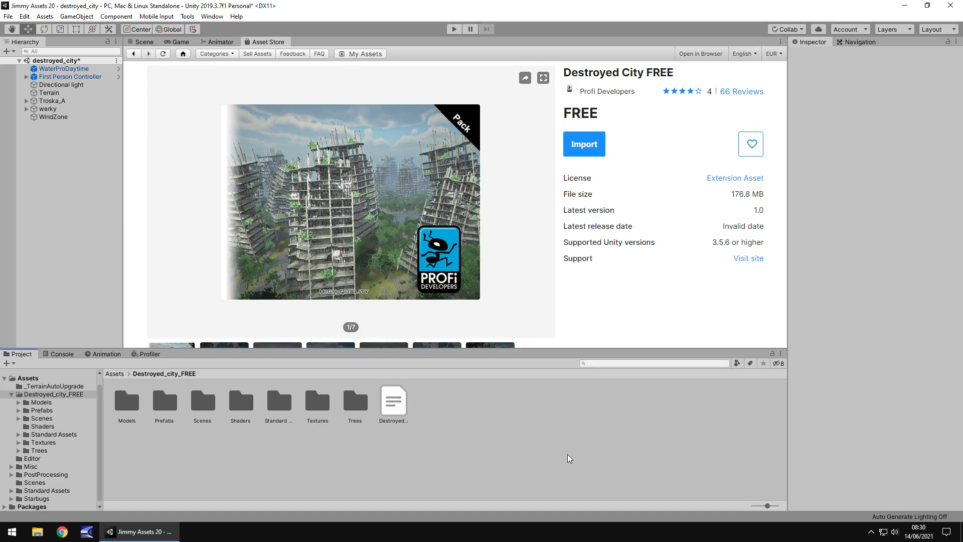
mouse_move(468, 415)
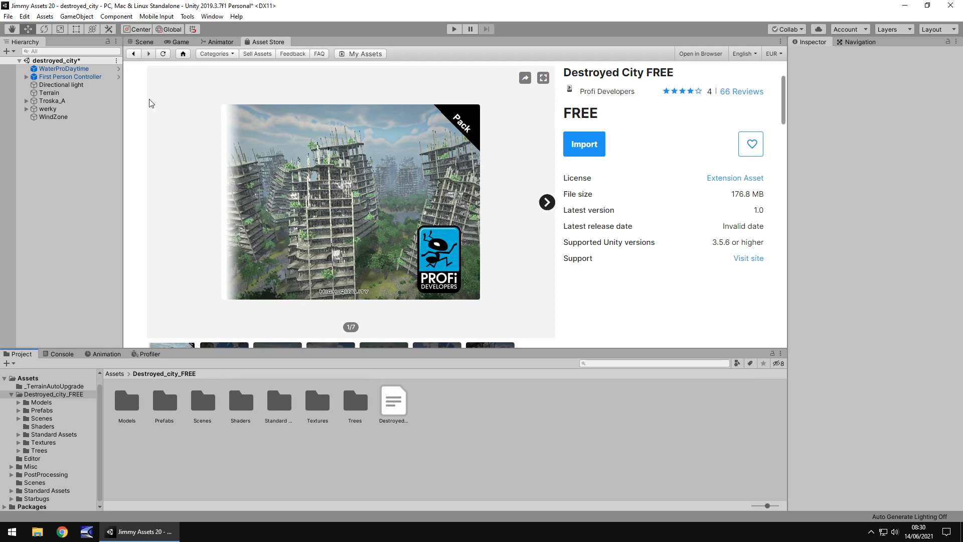
Compare the ruined city scene against the Destroyed City FREE store page, ending on the scene
click(142, 41)
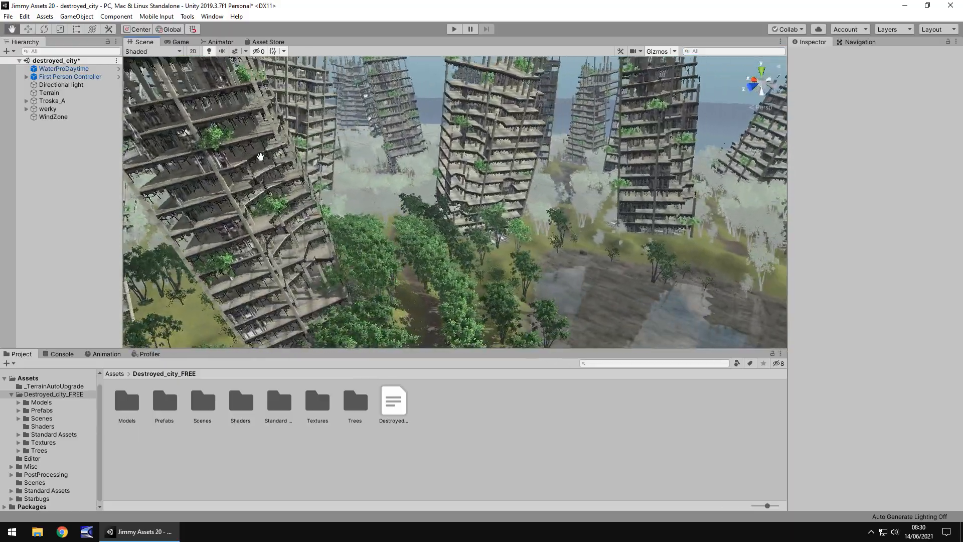
click(264, 42)
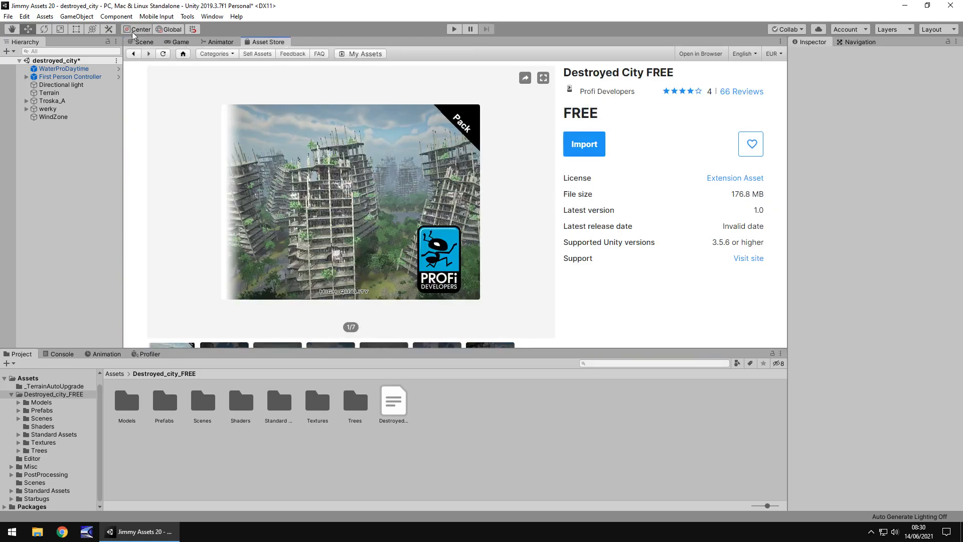
click(145, 42)
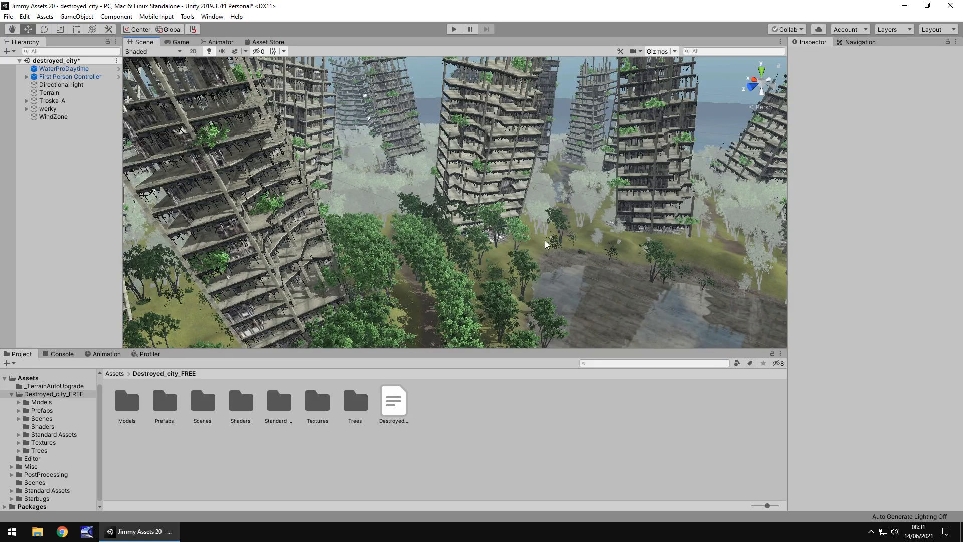
click(268, 41)
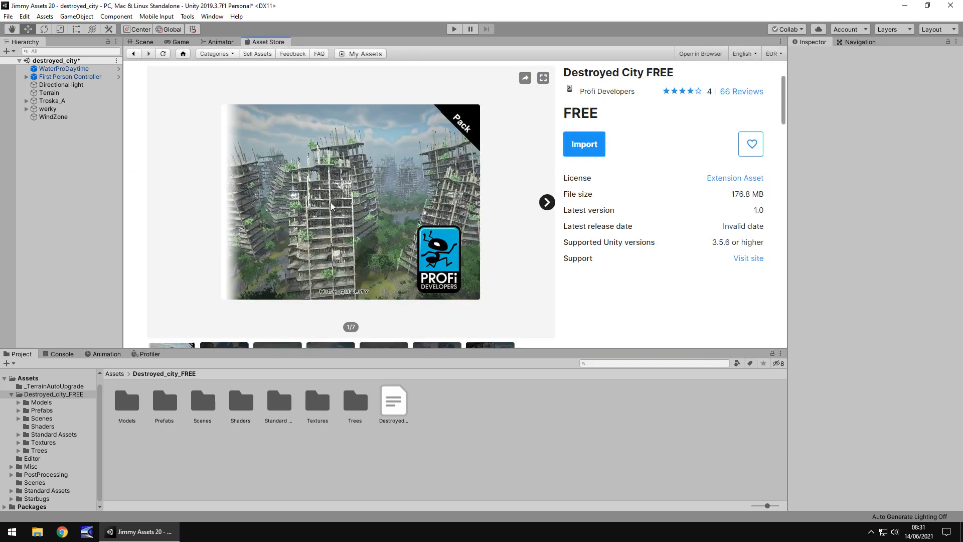
mouse_move(352, 215)
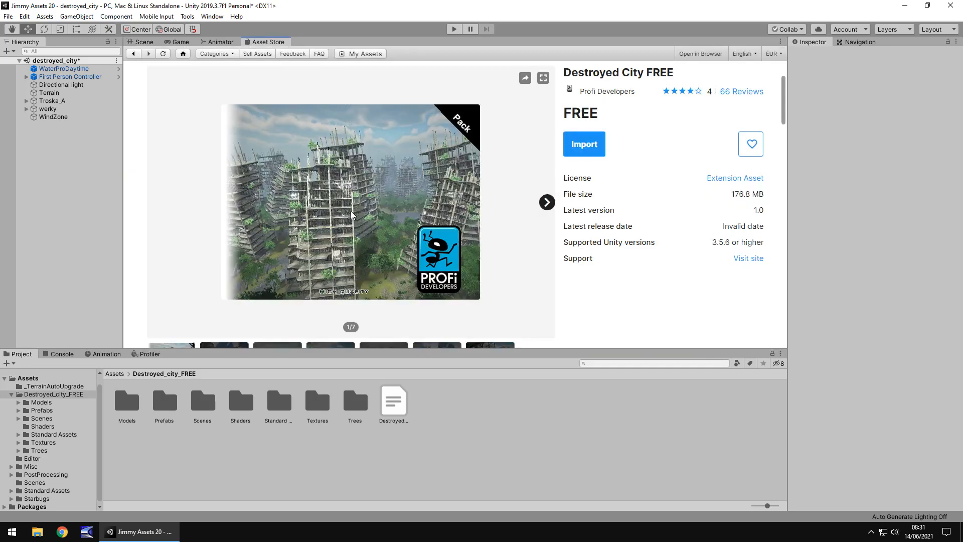
mouse_move(335, 182)
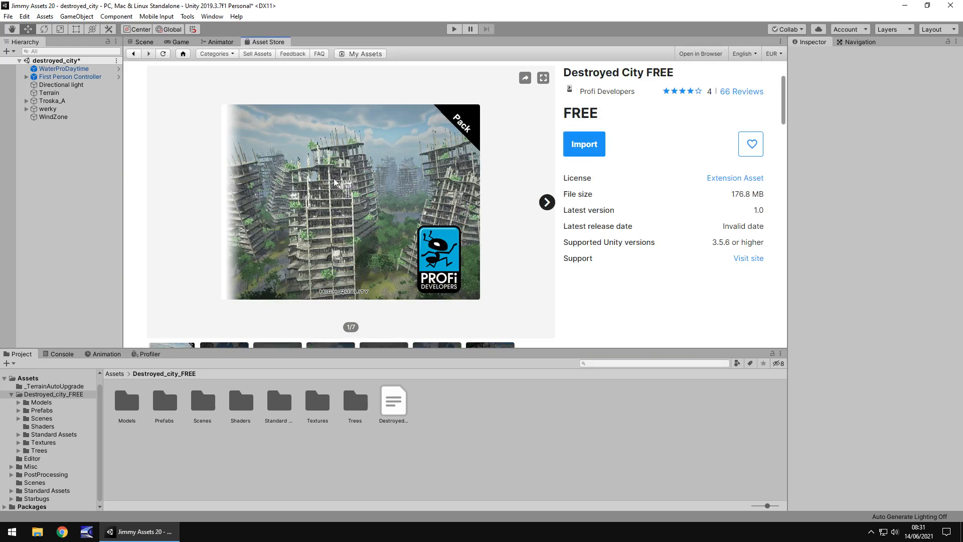
click(142, 42)
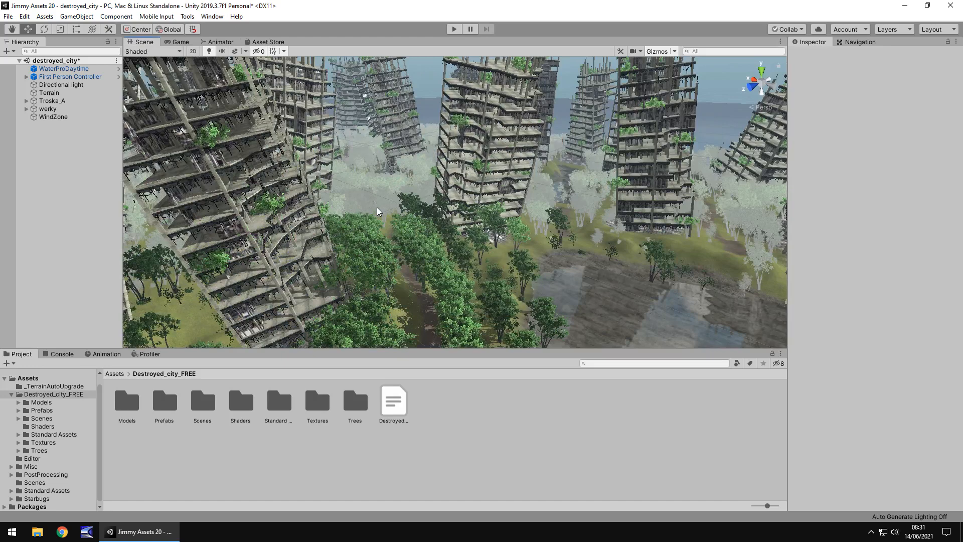
mouse_move(445, 223)
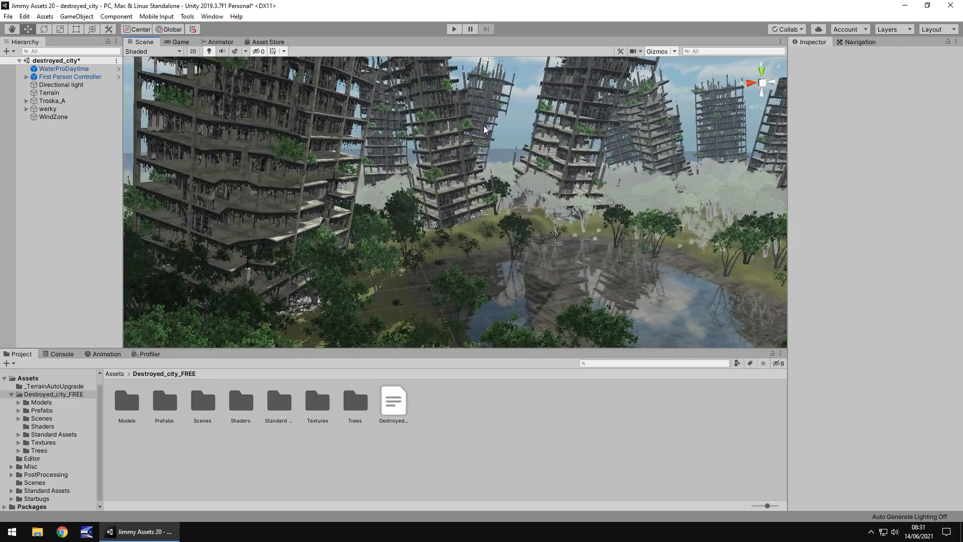
Fly the Scene camera toward the pond between the leaning towers
drag(485, 129, 552, 245)
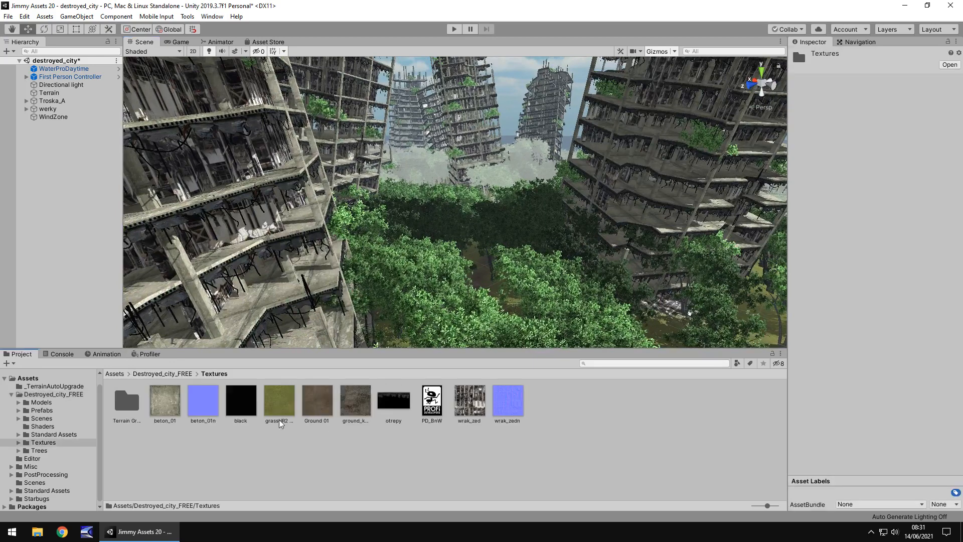
Inspect beton_01n's import settings, then view the Main Camera's post-processed shot in Game view
click(202, 399)
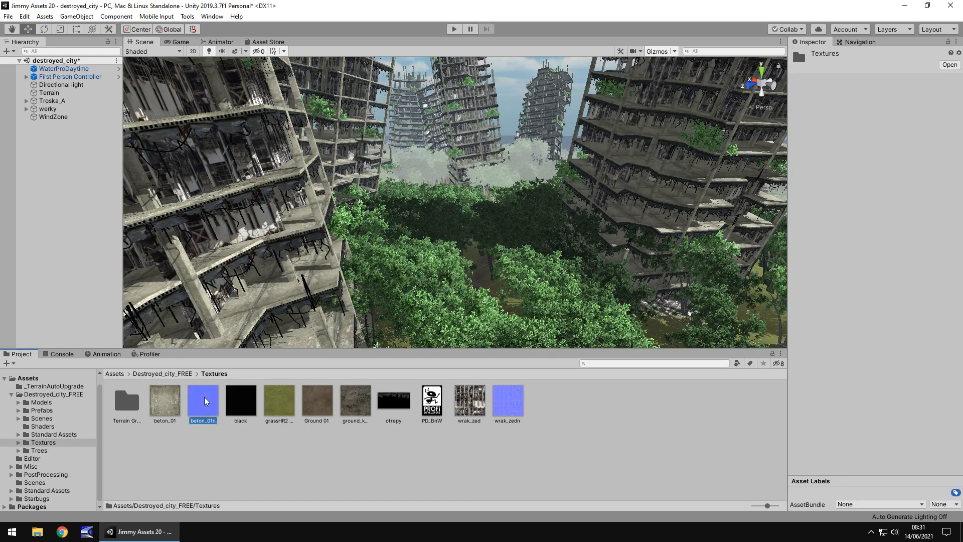
click(203, 399)
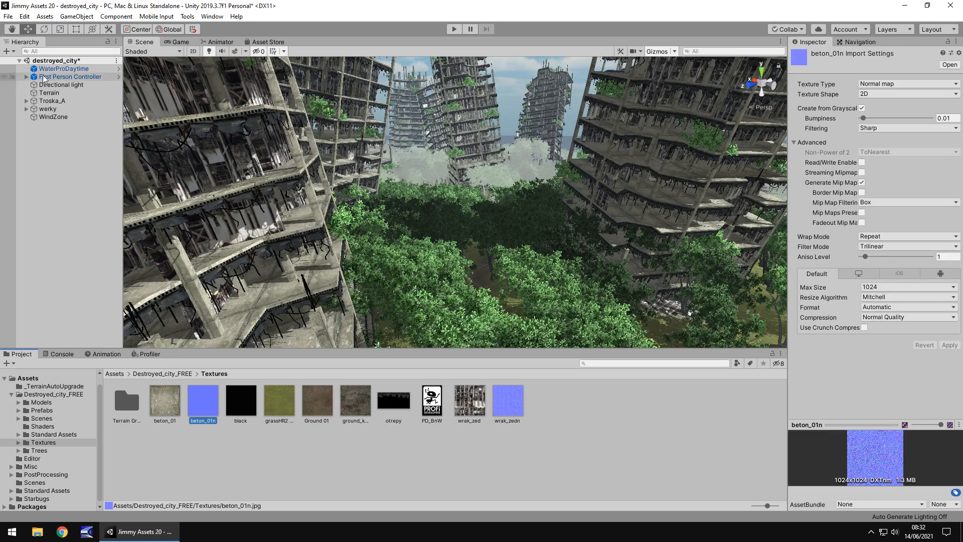
click(63, 93)
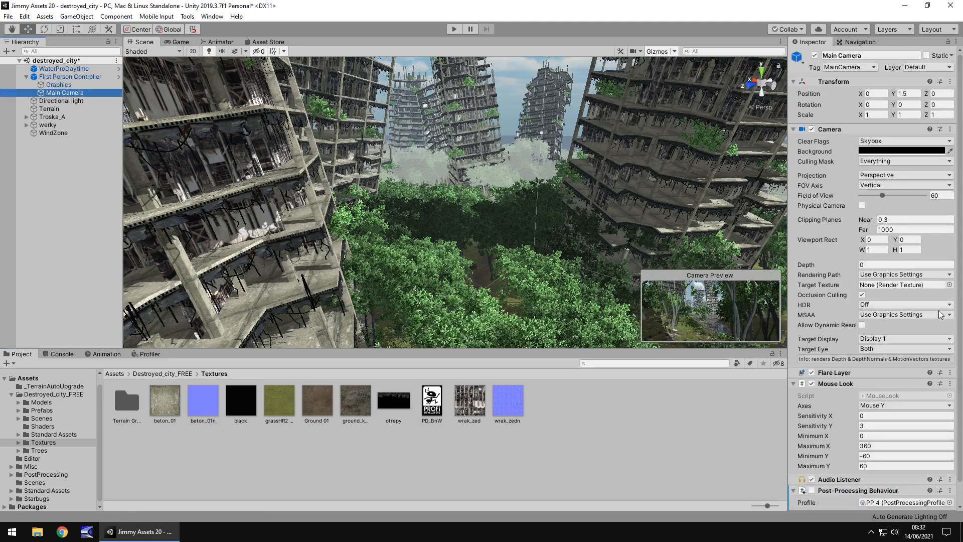
click(180, 42)
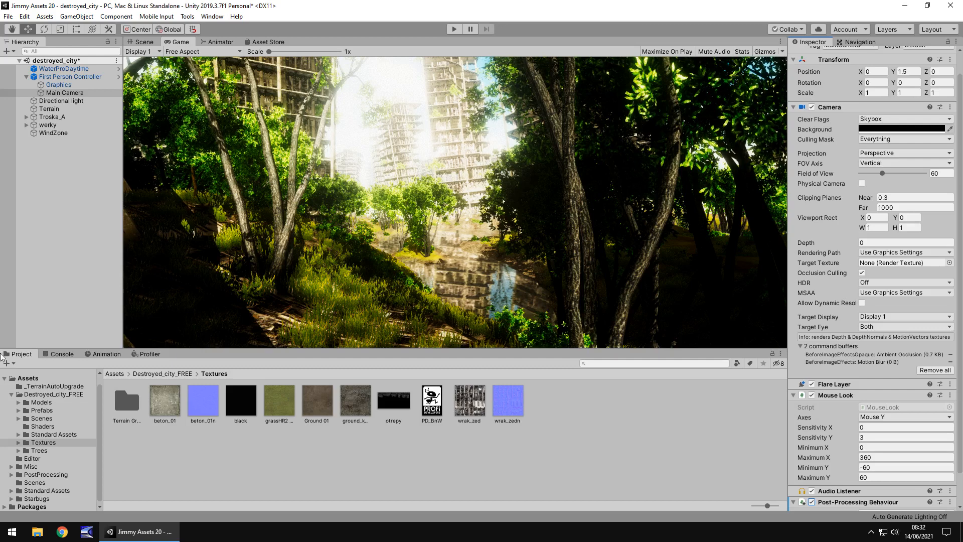
Browse Models, DacingEyebrows and Standard Assets, then open Trees > Prefabs with Bush_A, Bush_B, Tree_01, Tree_09
click(42, 402)
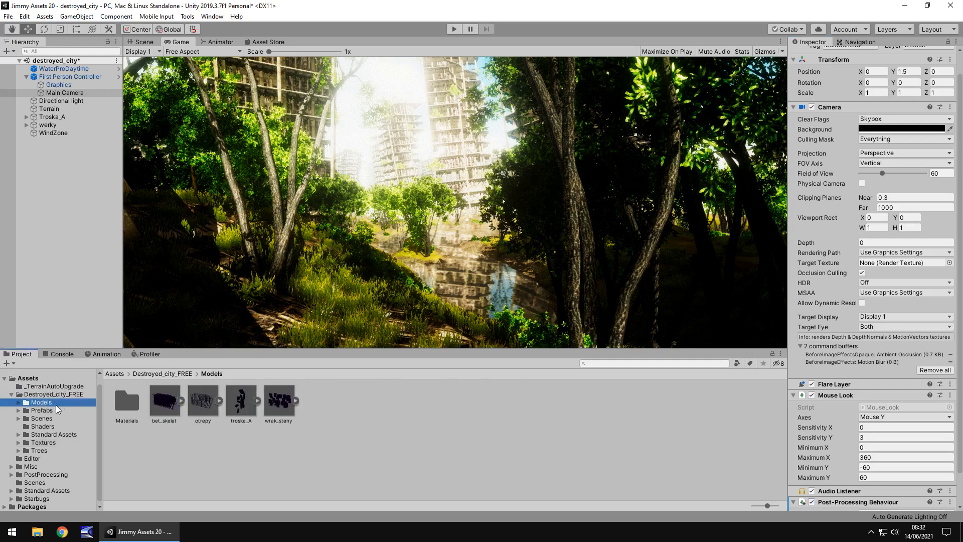
click(41, 410)
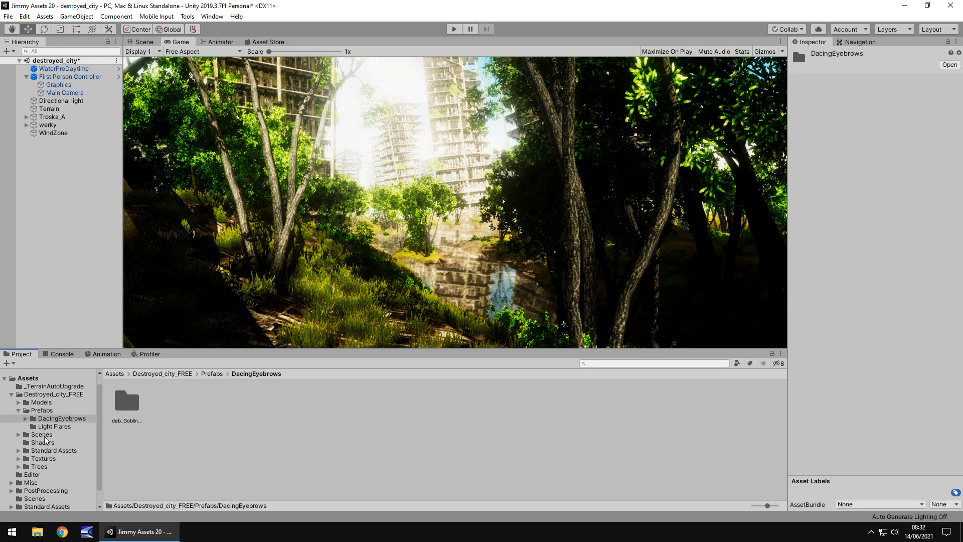
click(54, 451)
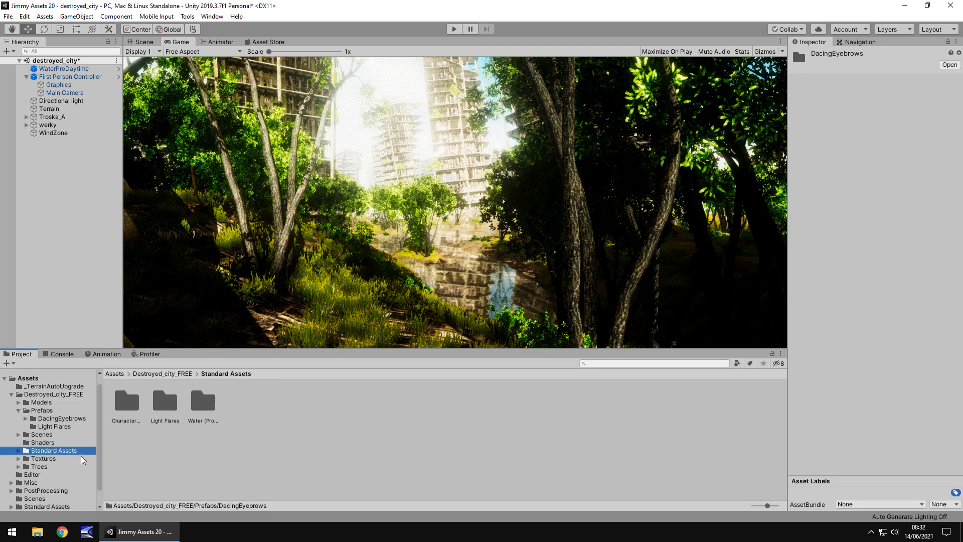
mouse_move(136, 456)
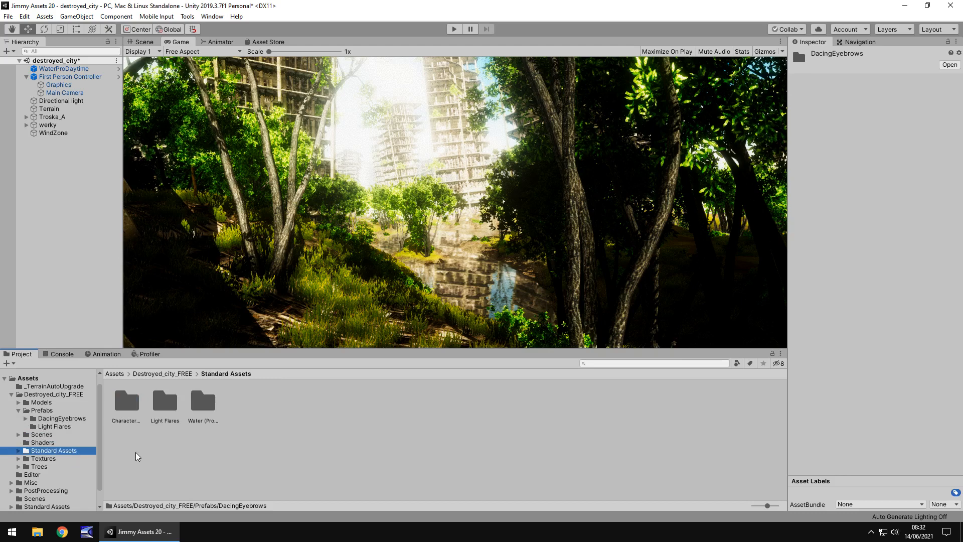
click(38, 466)
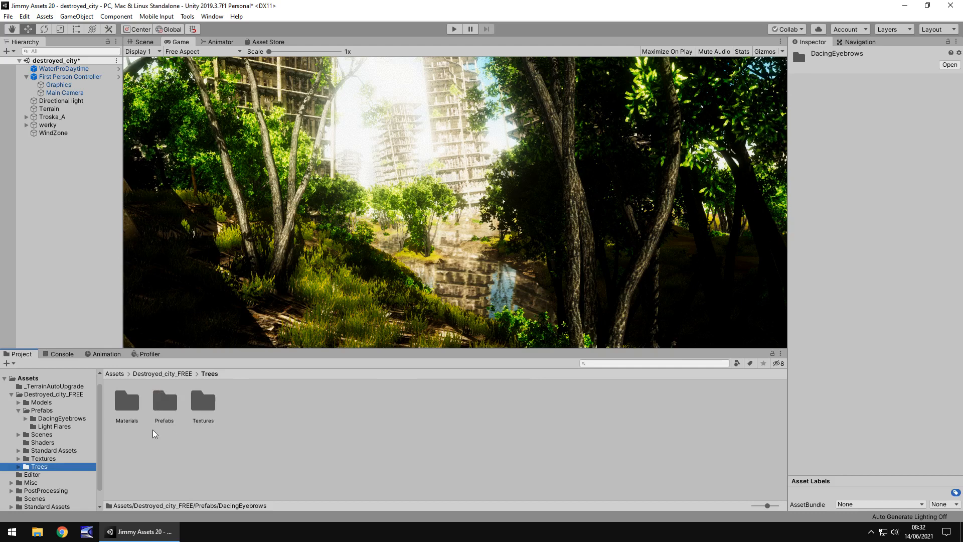
double_click(164, 398)
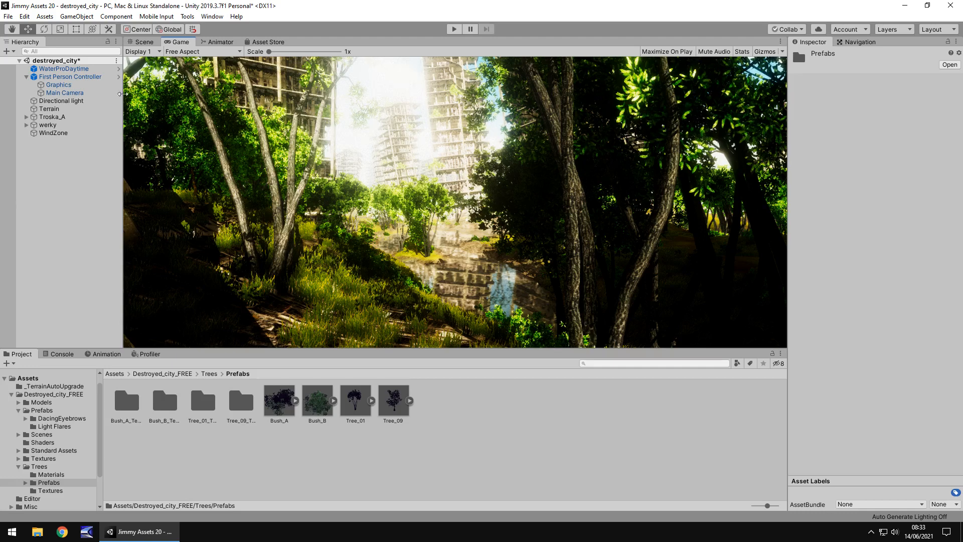
Select the player's Graphics object and return to the ruined city Scene view
click(70, 76)
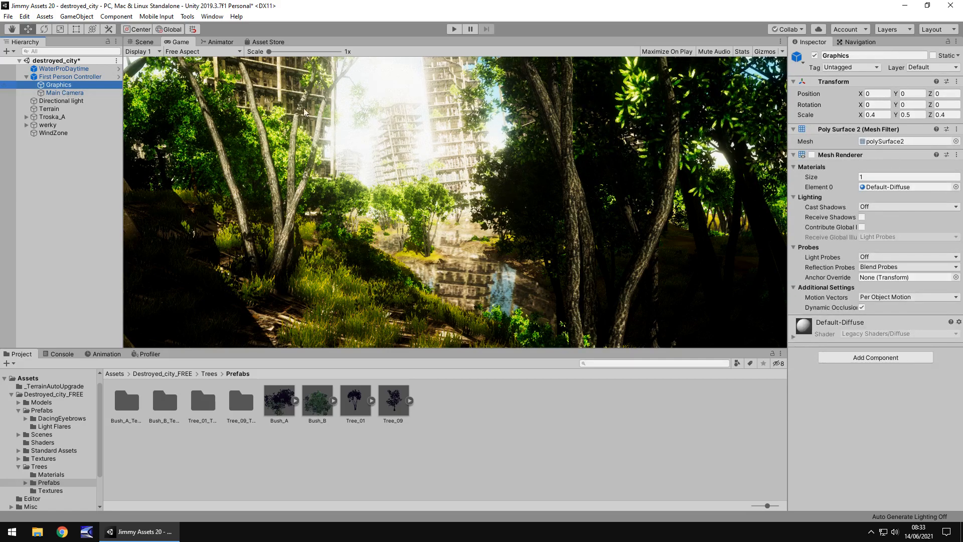
click(142, 41)
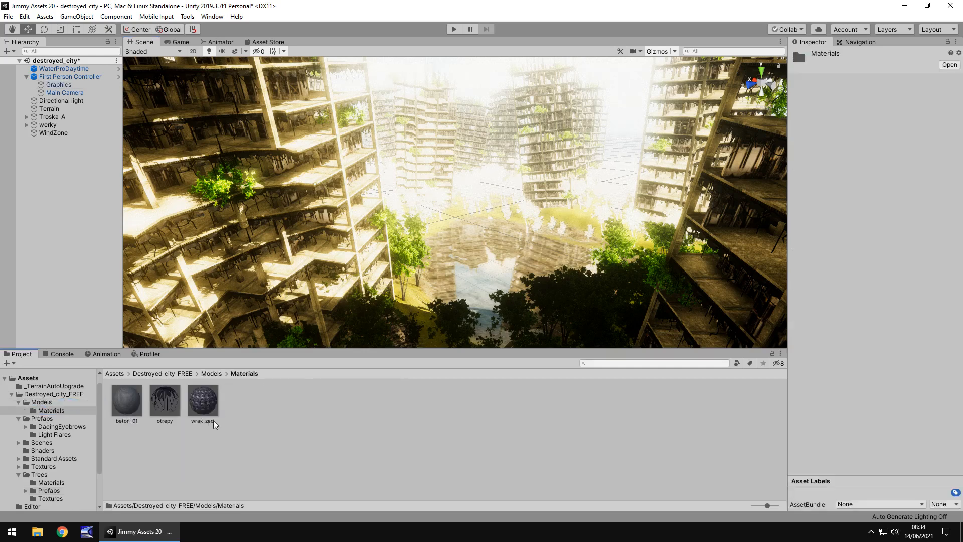
Pass through Shaders to the Textures folder of concrete, grass, ground and wreck textures
click(42, 450)
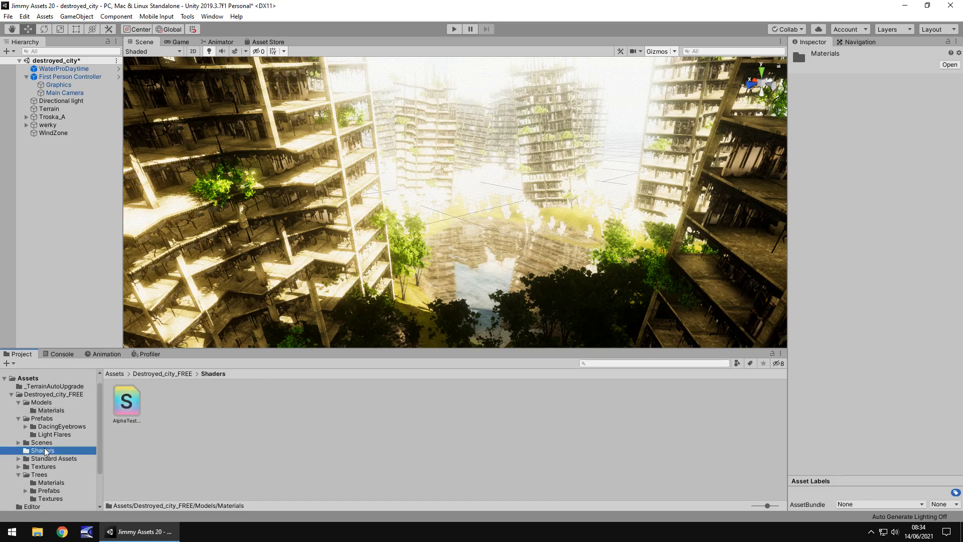
click(42, 466)
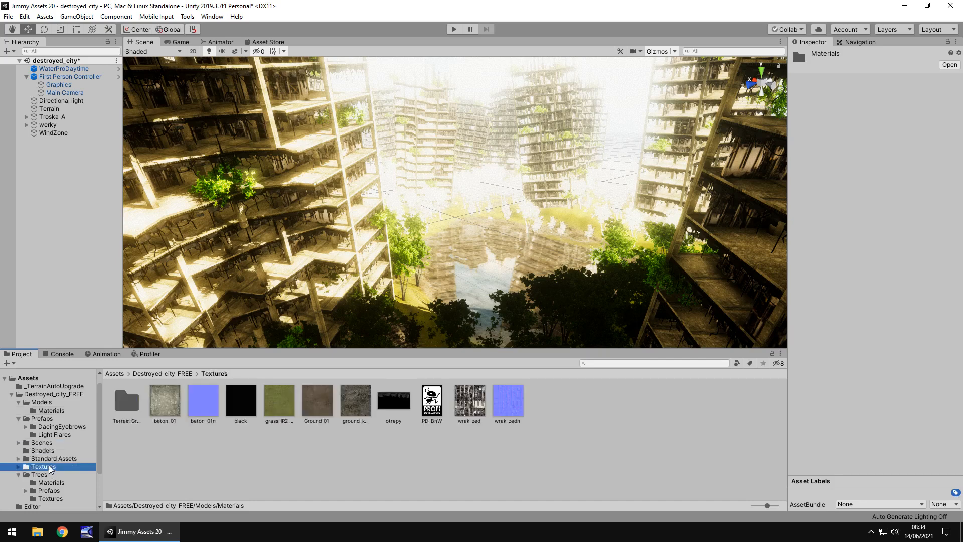
mouse_move(269, 459)
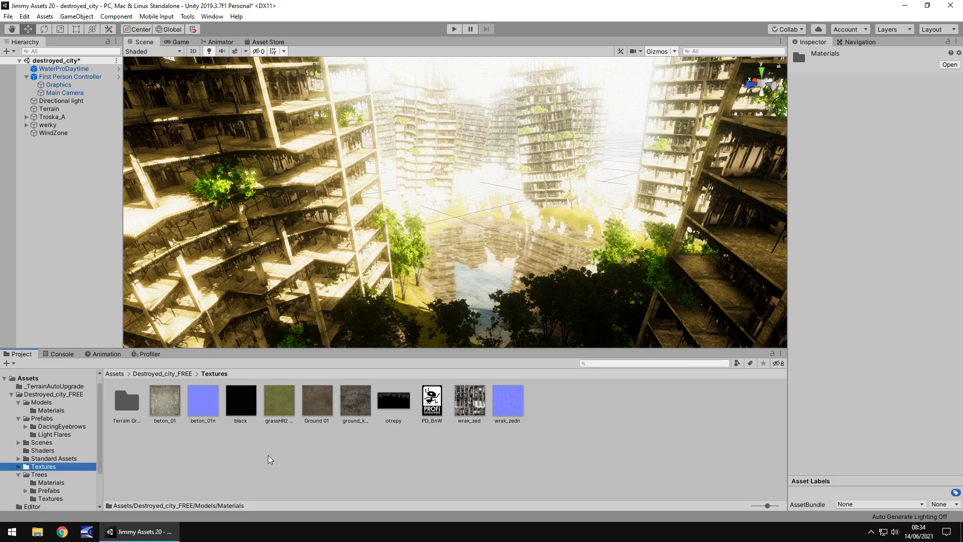
mouse_move(187, 463)
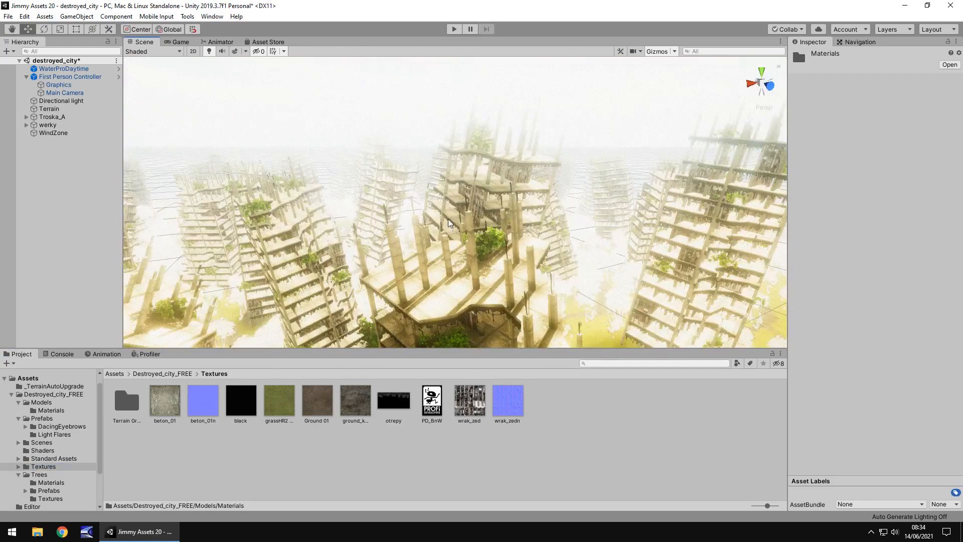
Nudge a wrak_budova building sideways, orbit to the tree-covered ground, then show the store page
click(26, 125)
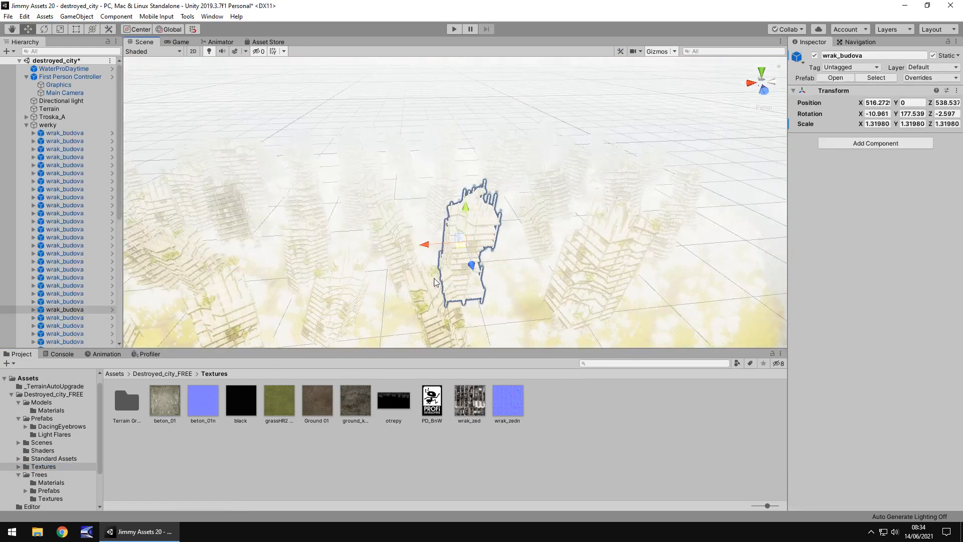
drag(424, 243, 440, 244)
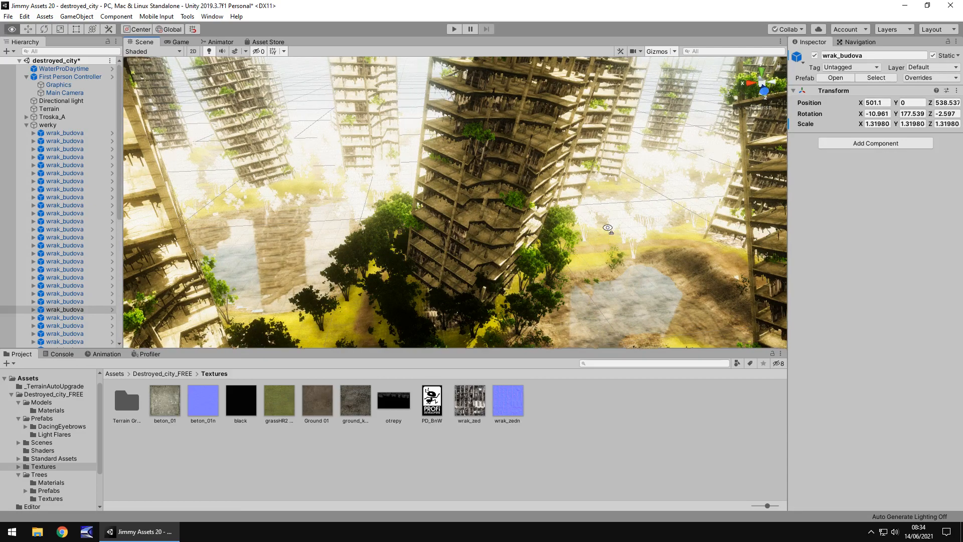
drag(607, 227, 337, 243)
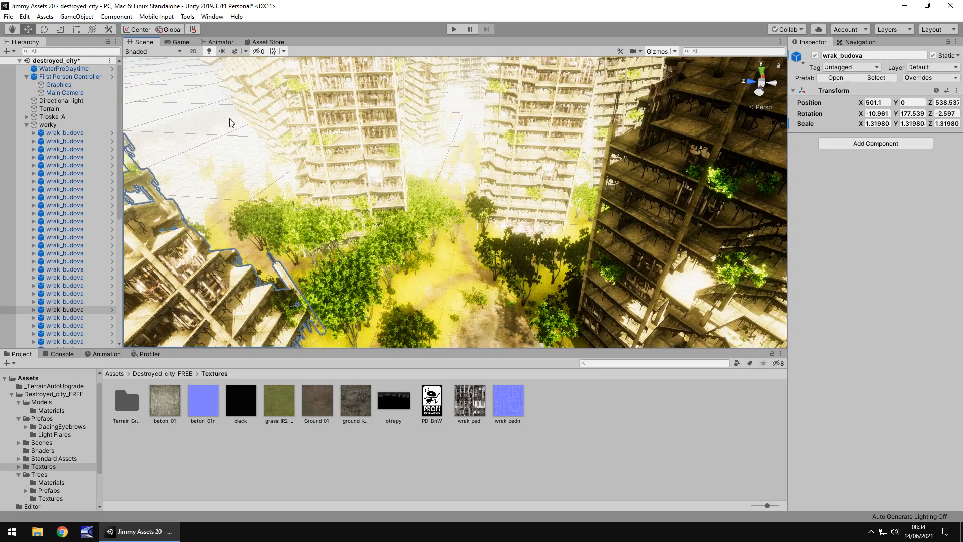
click(268, 41)
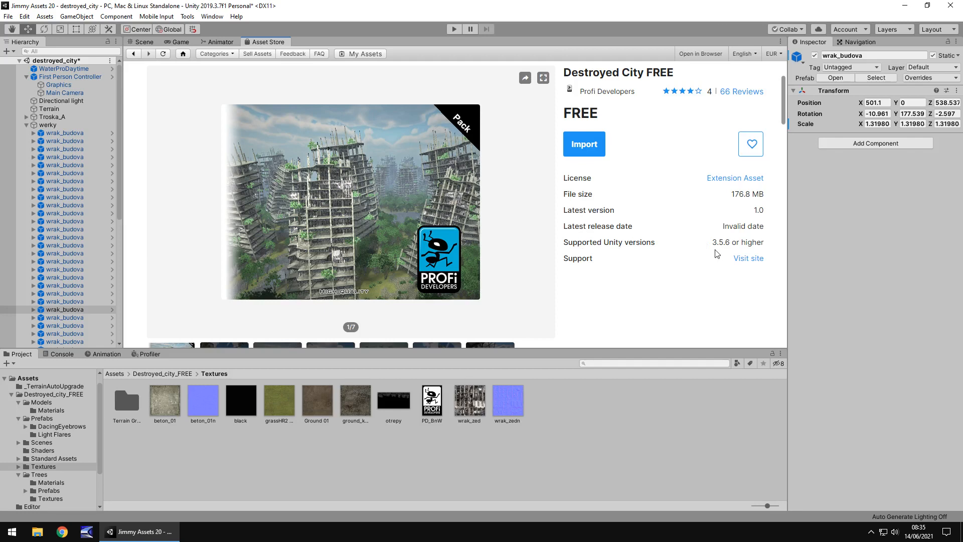
mouse_move(680, 247)
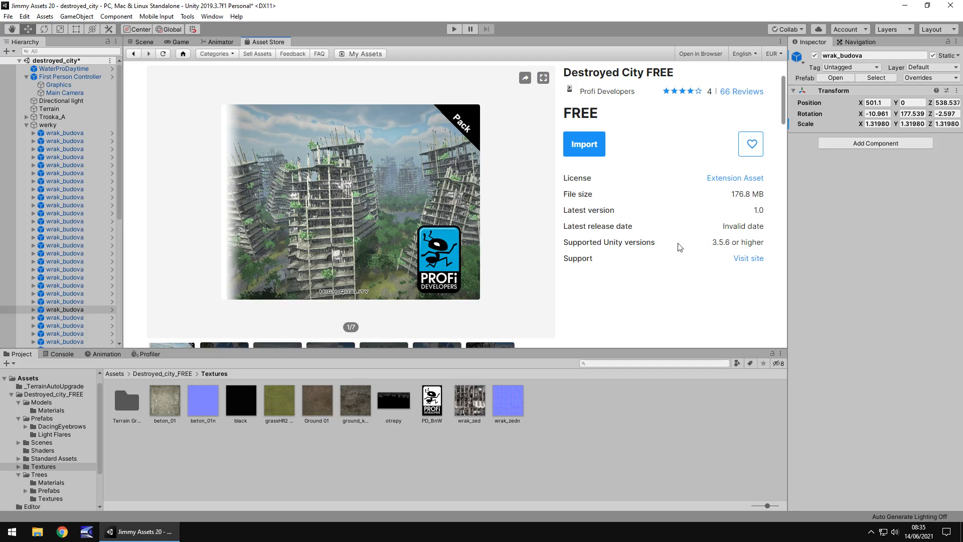
mouse_move(668, 246)
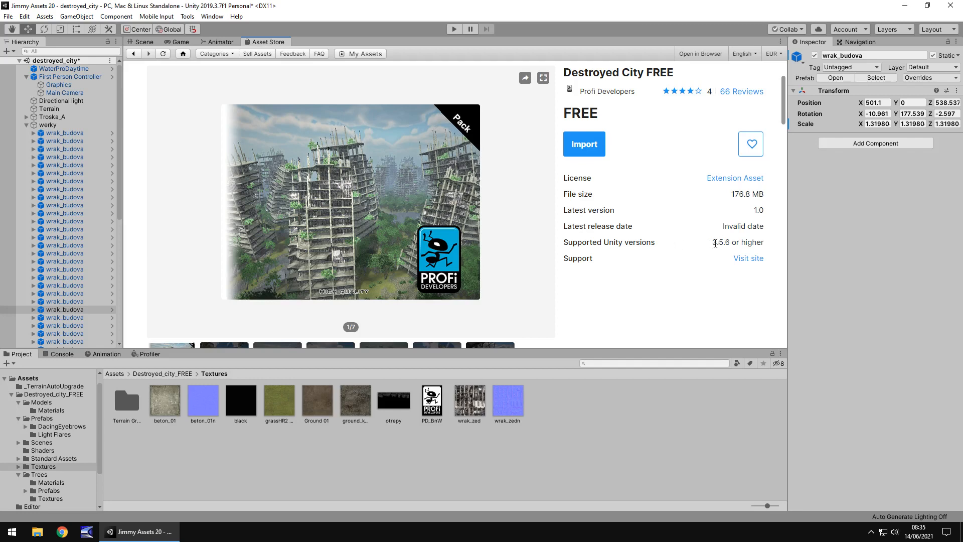
mouse_move(626, 232)
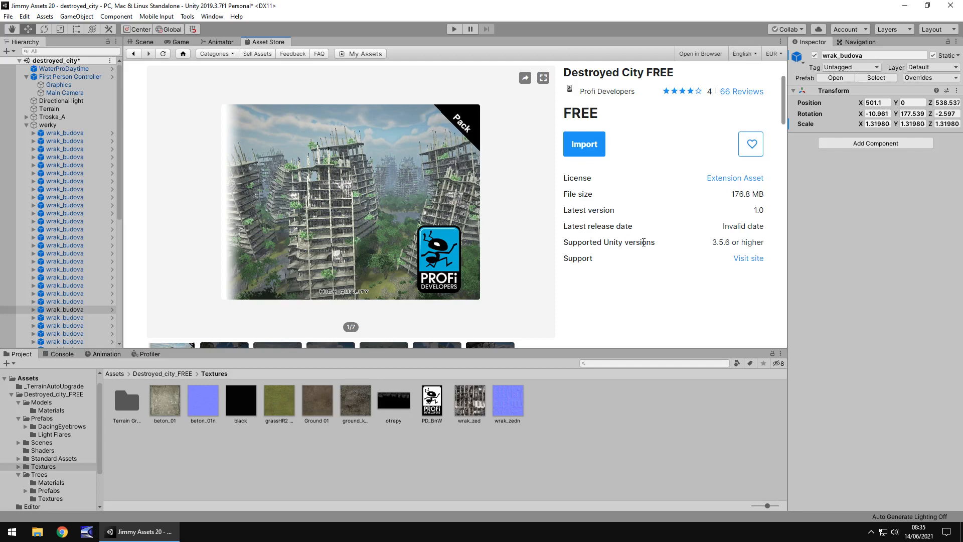
Go from the store page back to the ruined city Scene view
click(141, 41)
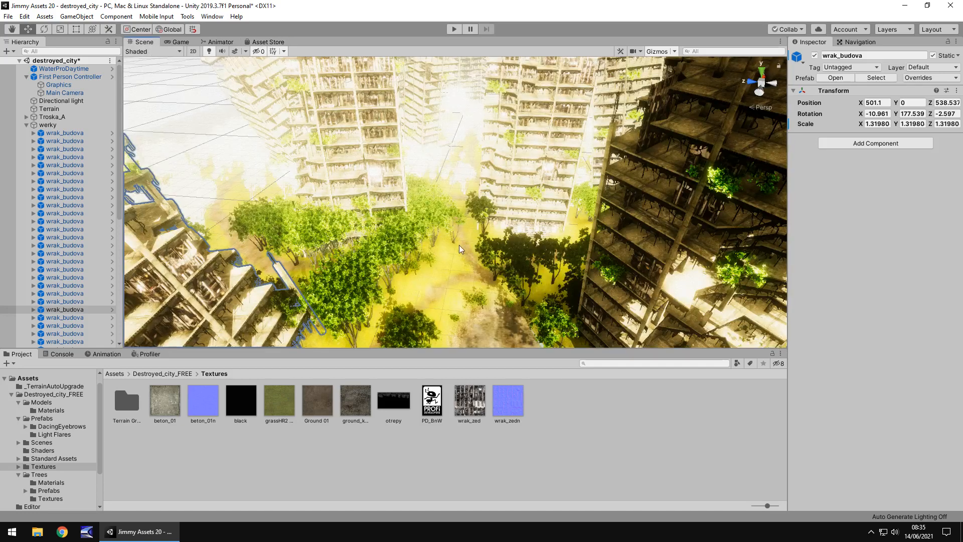